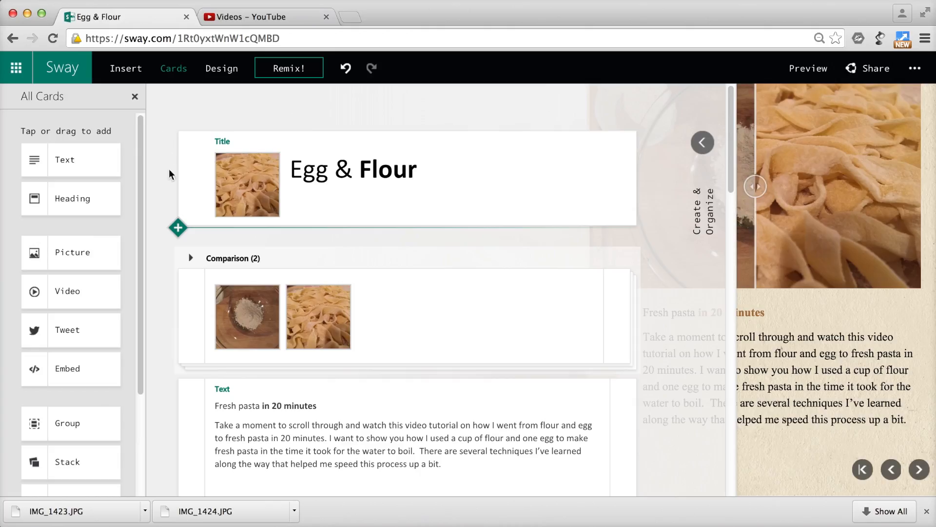
Insert the pasta recipe videos from the OneDrive Fresh Pasta Video folder as video cards.
scroll(down, 3)
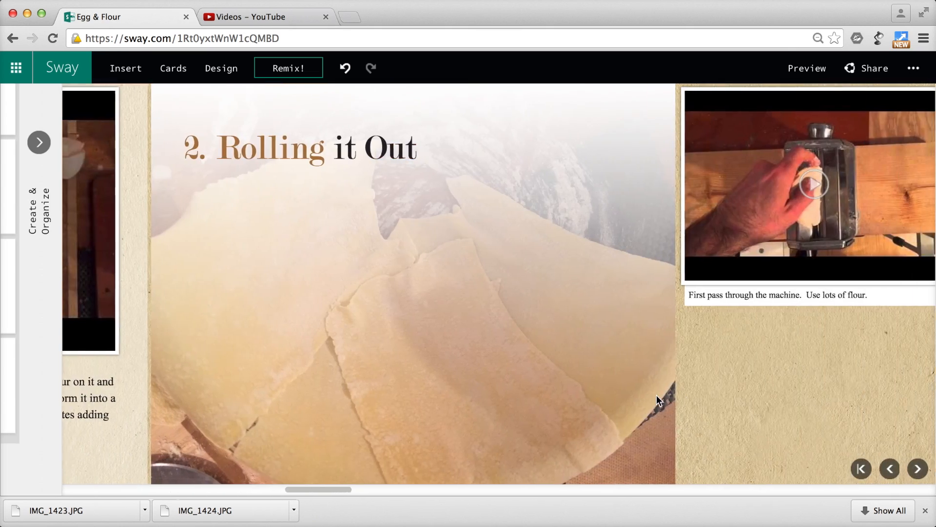
click(813, 184)
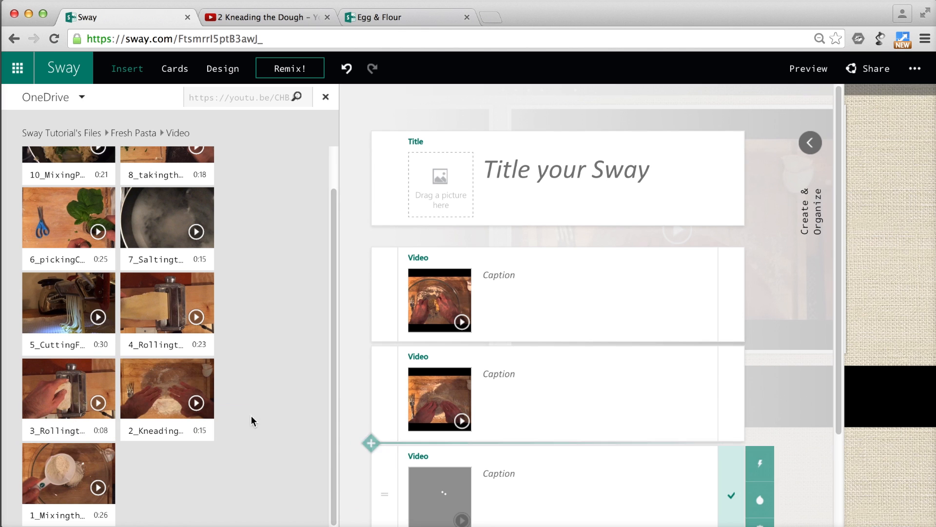
scroll(down, 3)
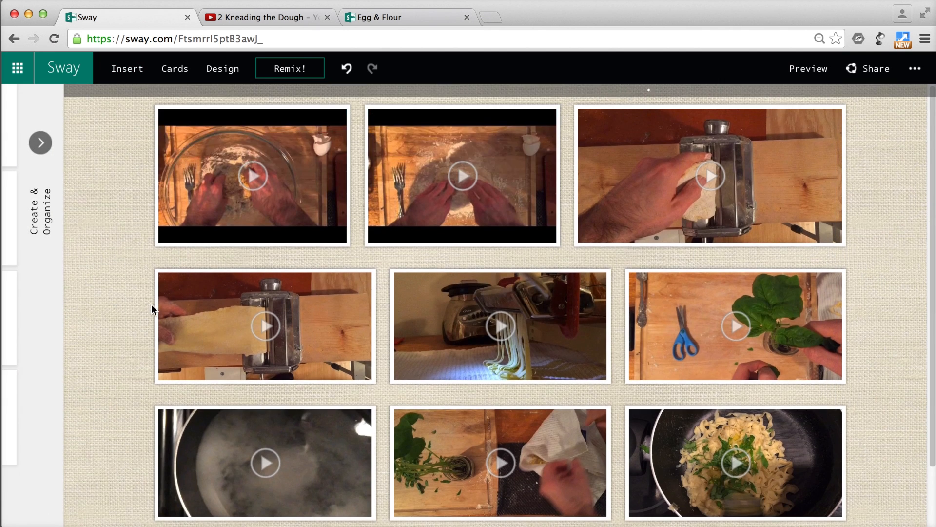
Add the first section heading 'Mixing and Kneading' above the videos.
click(174, 69)
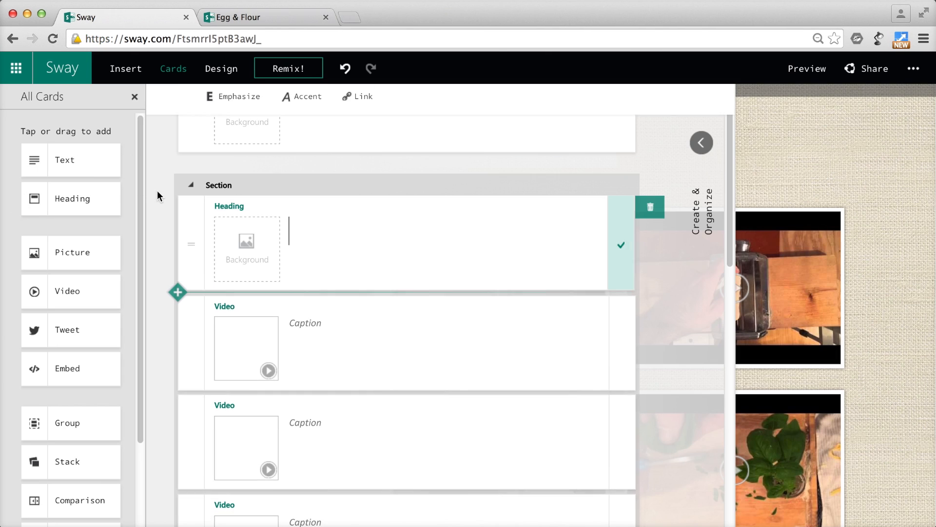
text(Mixing and K)
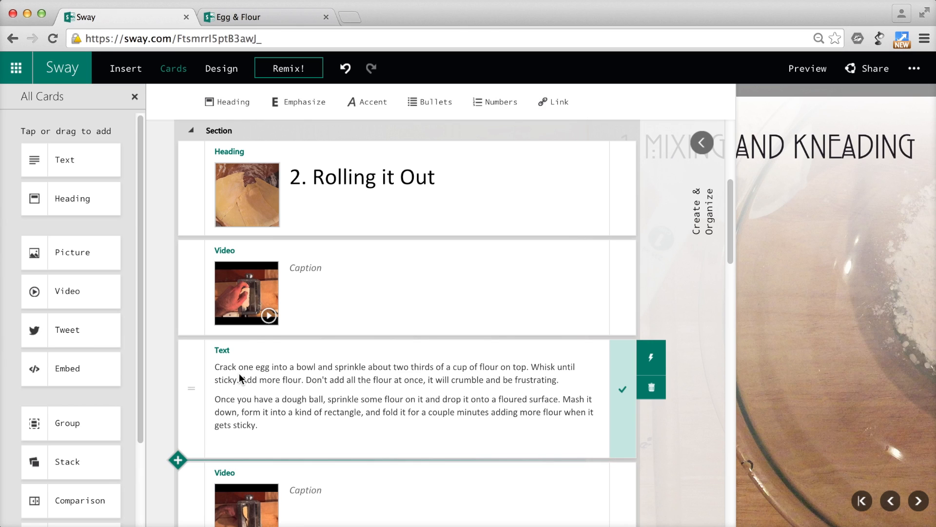
click(253, 17)
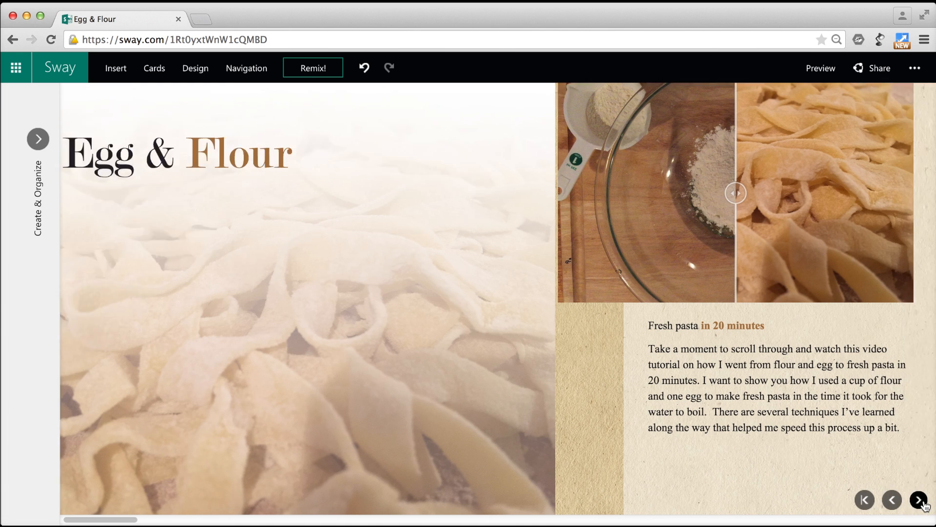
Step through the finished Egg & Flour Sway in reader view with Next.
click(918, 500)
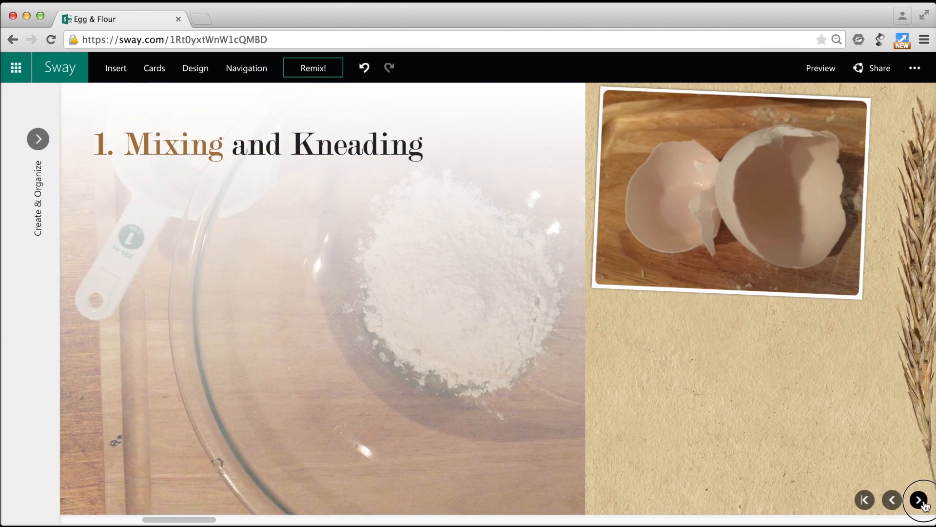
click(247, 68)
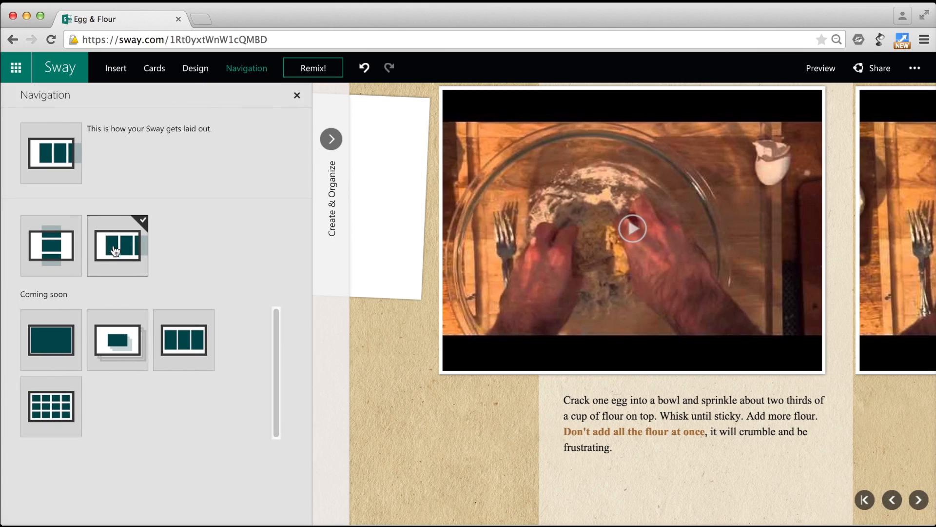
click(821, 68)
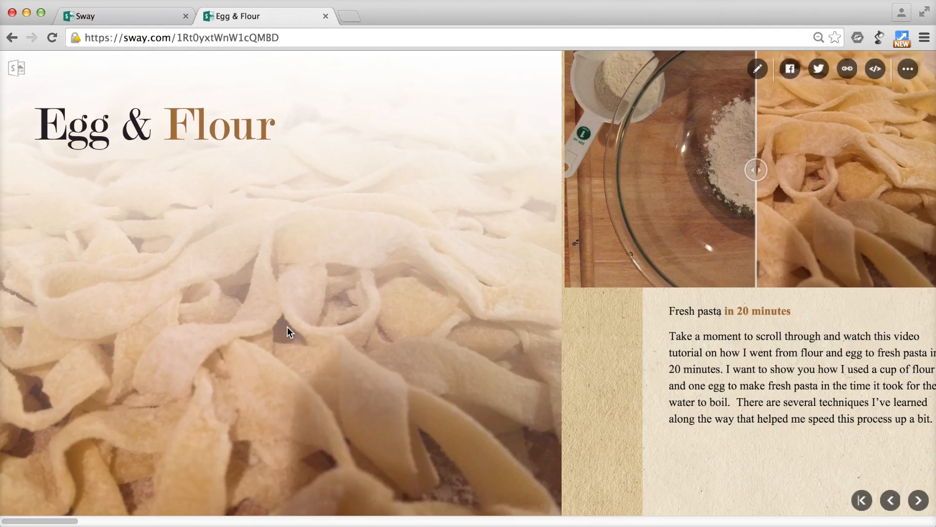